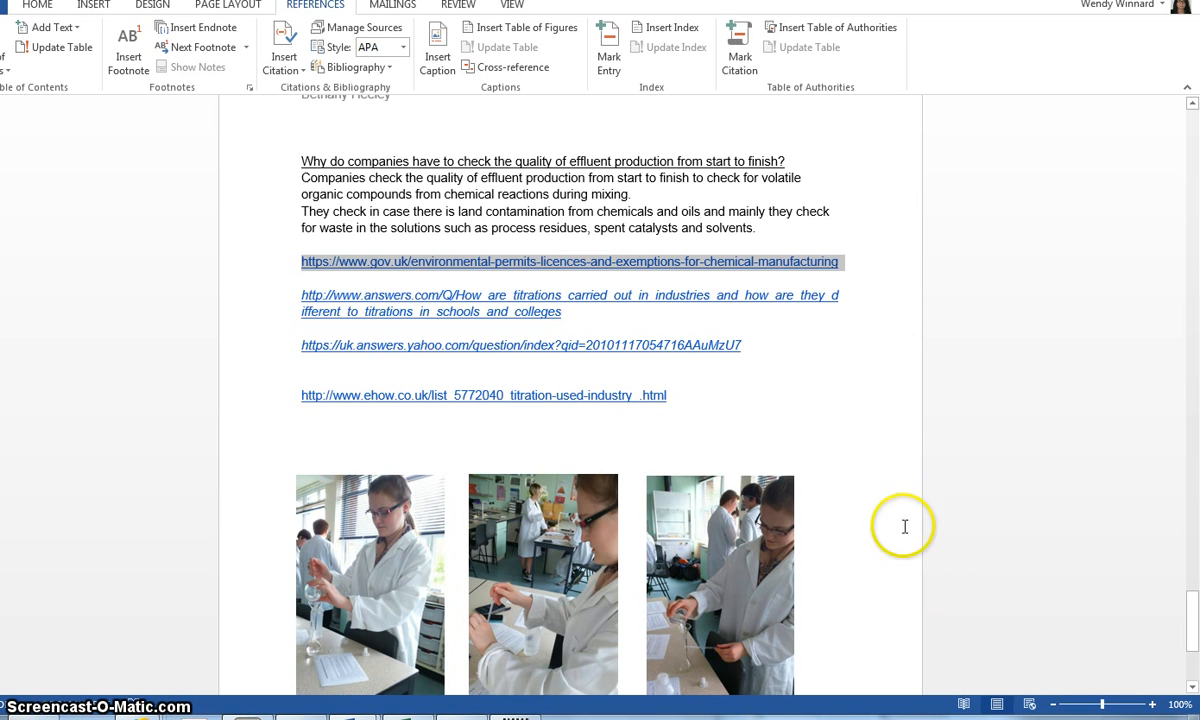
pyautogui.moveTo(794, 386)
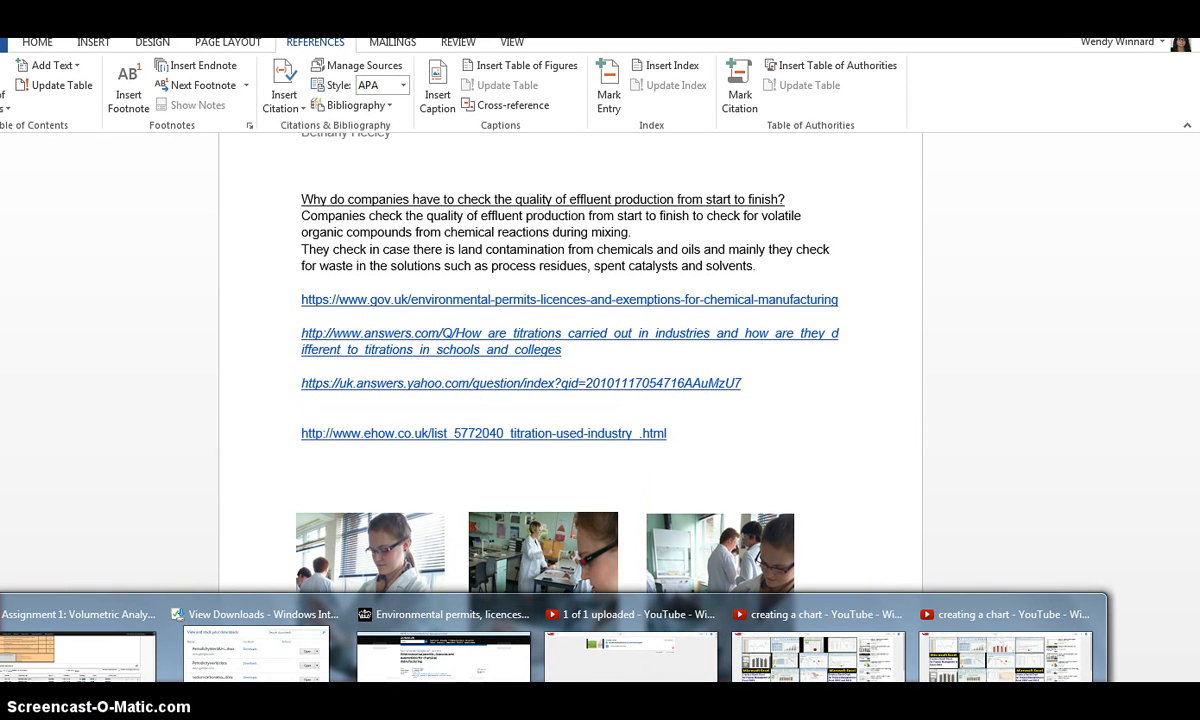
# Switch to the GOV.UK environmental permits guidance page in Internet Explorer
pyautogui.click(444, 612)
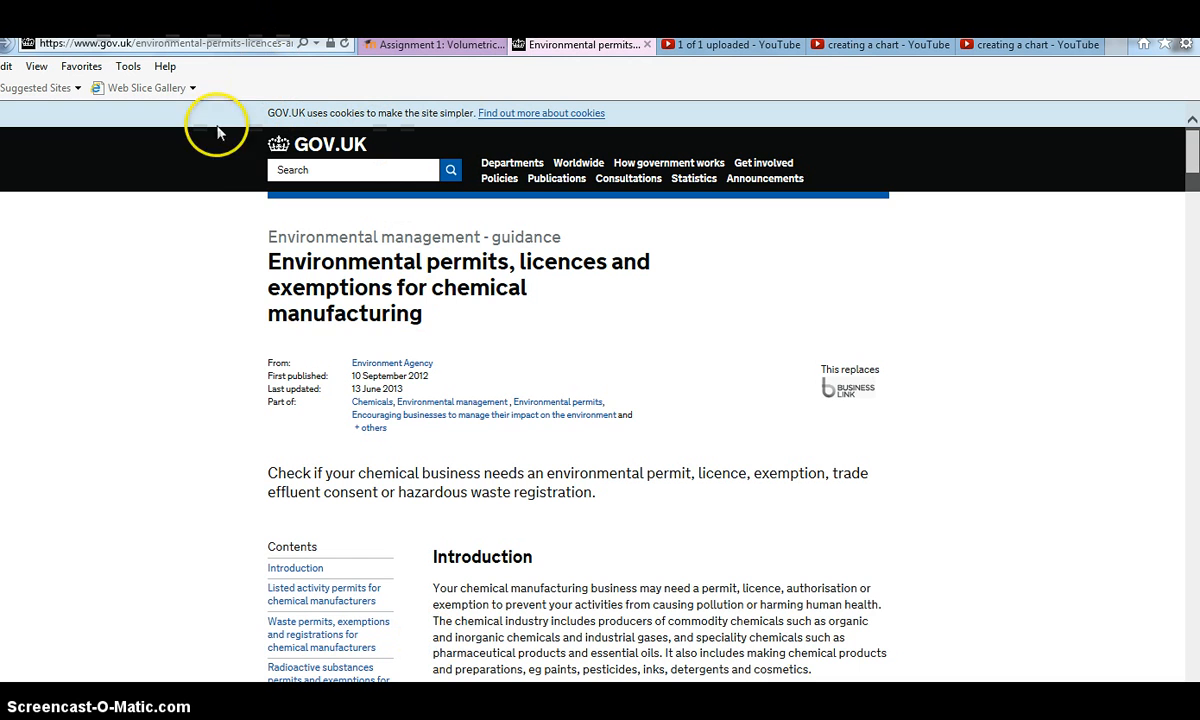
pyautogui.moveTo(430, 318)
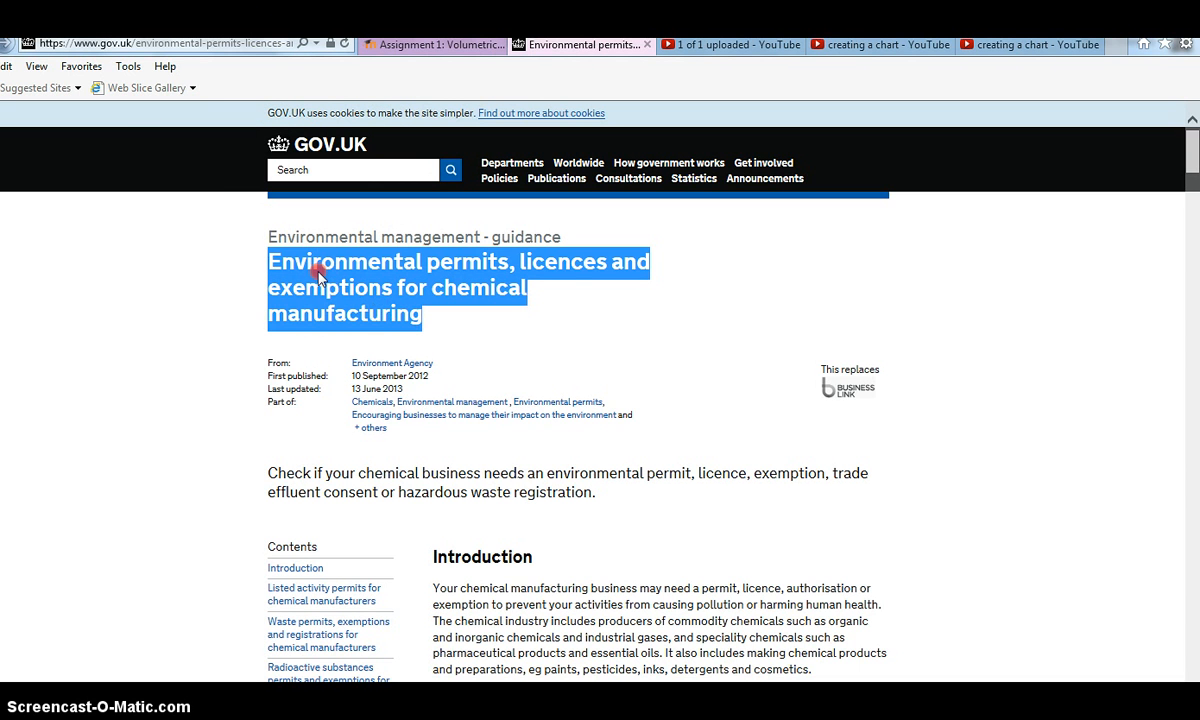
pyautogui.moveTo(344, 360)
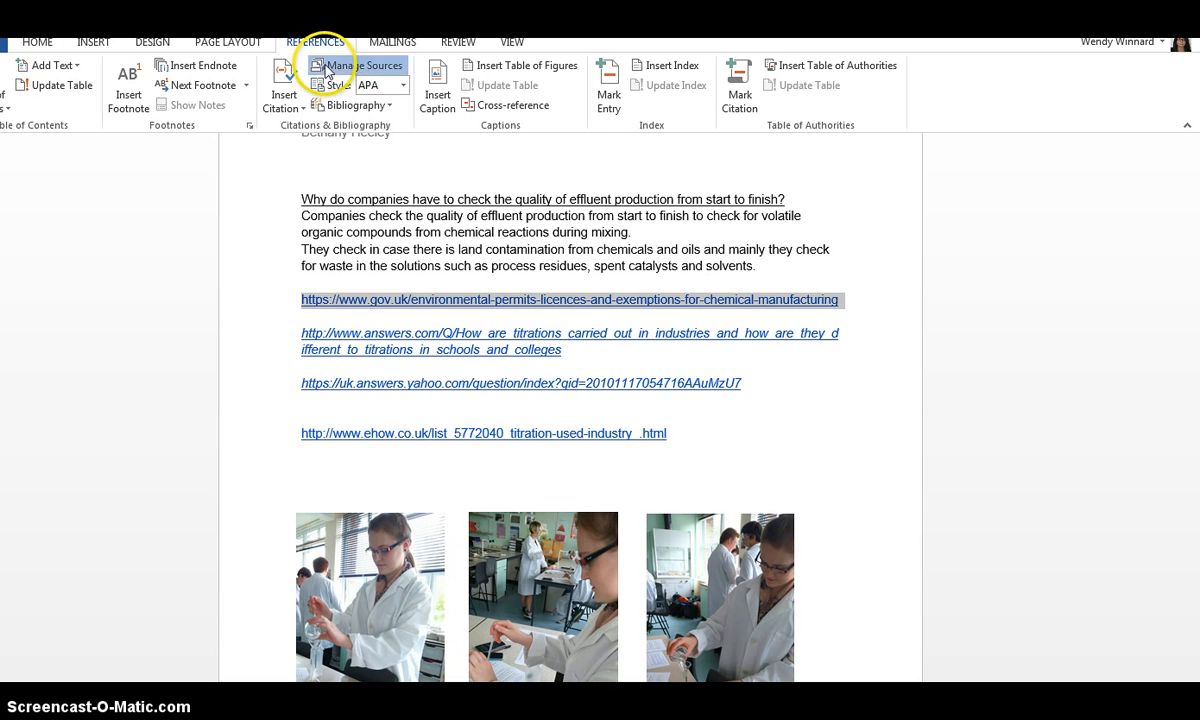
# Create a Web site source named 'Environmental permits, licences and exemptions for chemical manufacturing' via Manage Sources
pyautogui.click(358, 64)
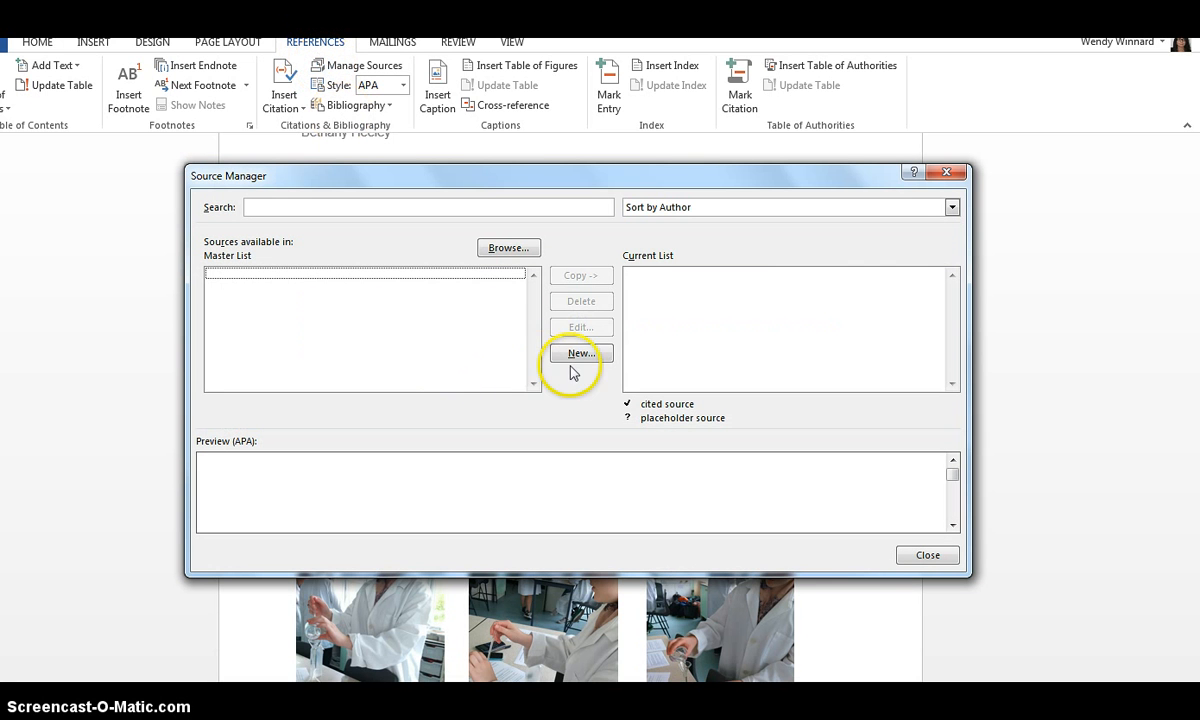
pyautogui.click(580, 352)
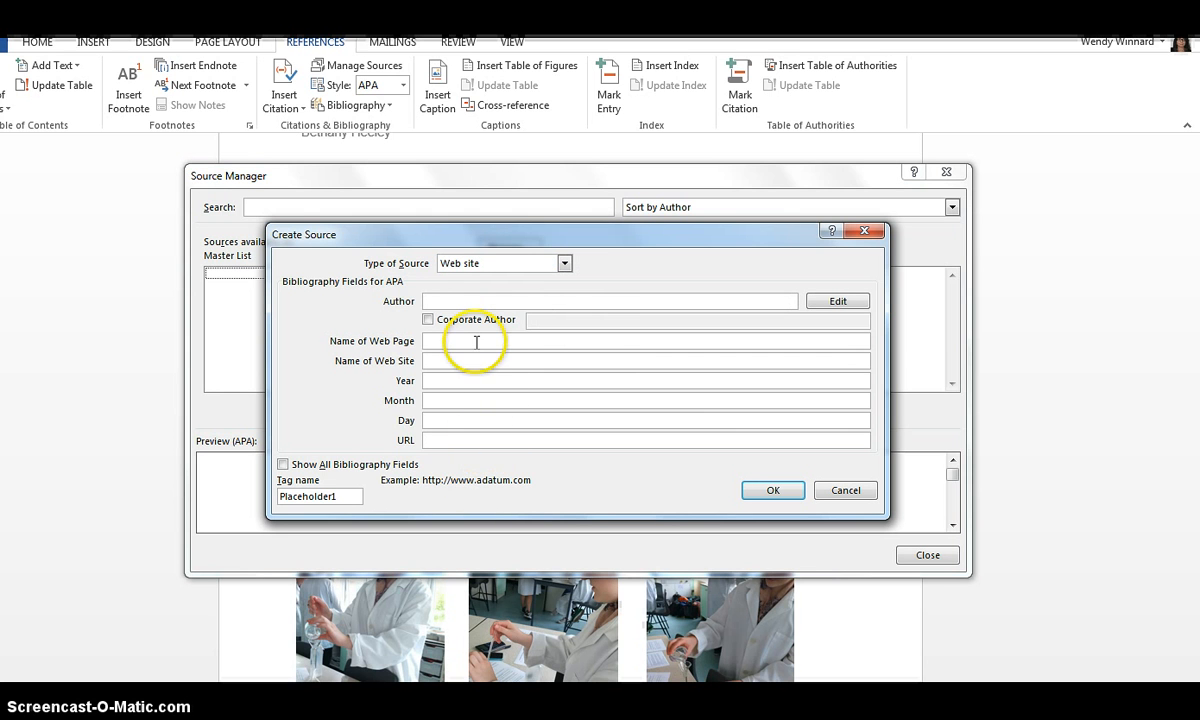
pyautogui.write('Environmental permits, licences and exemptions for chemical manufacturing')
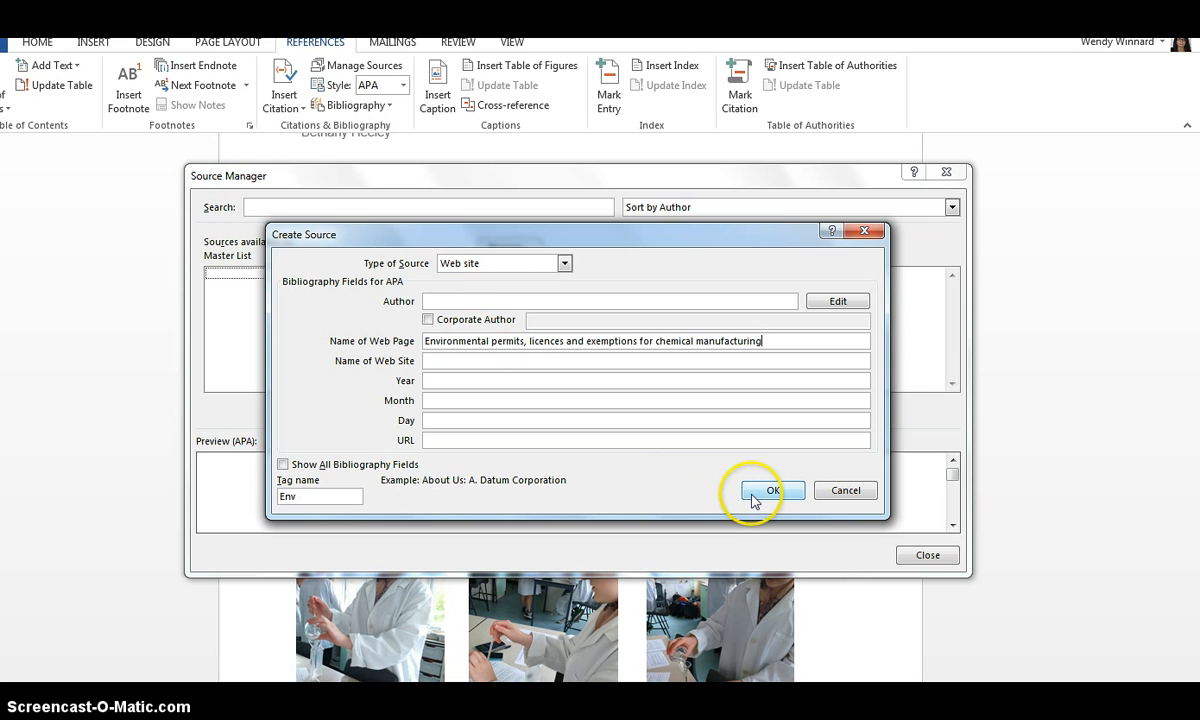
pyautogui.moveTo(804, 636)
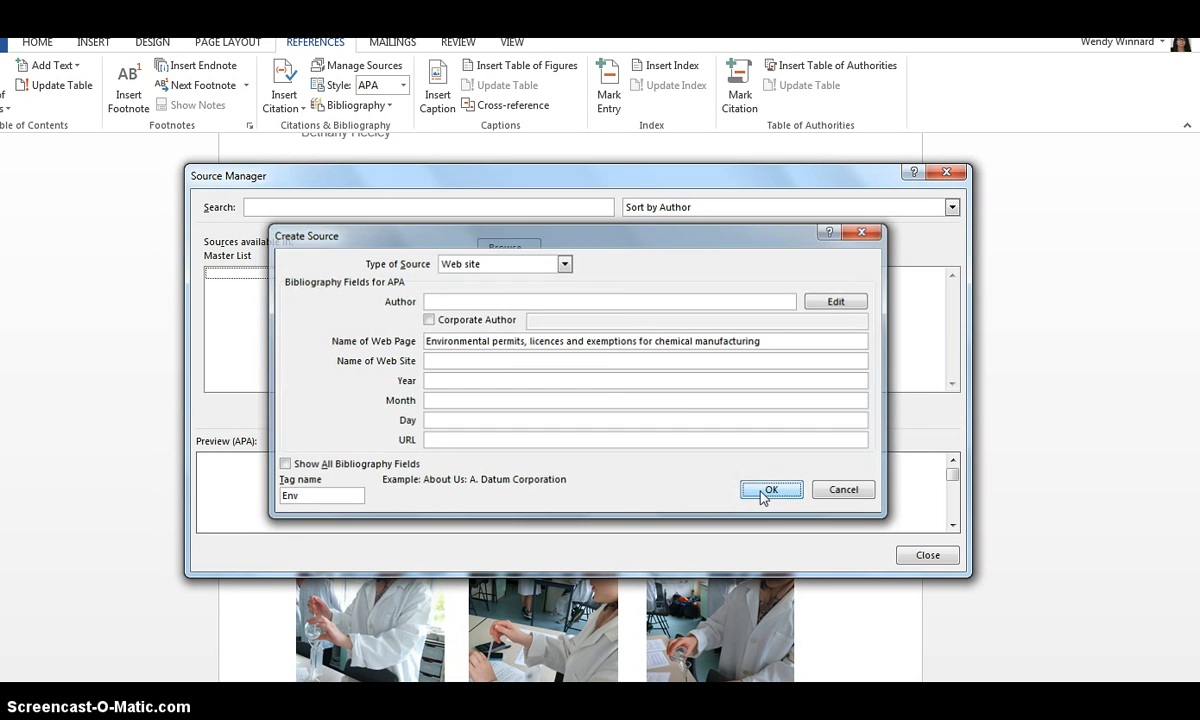
pyautogui.click(770, 488)
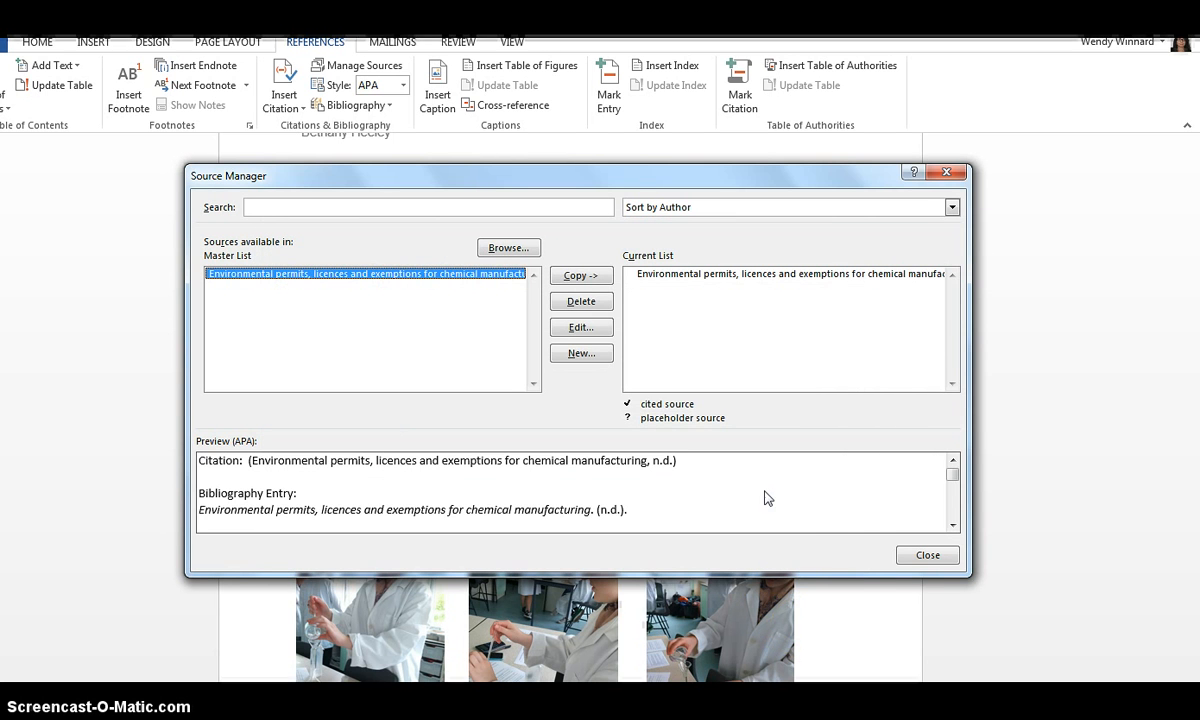
pyautogui.click(926, 556)
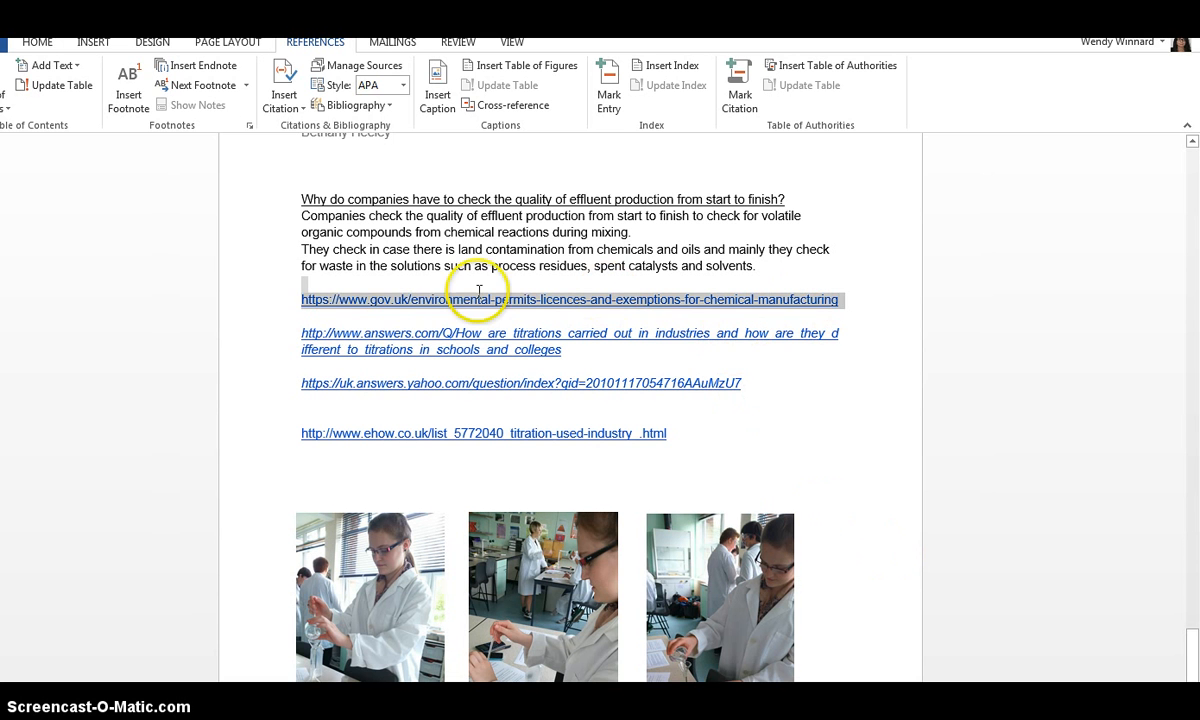
# Copy the gov.uk URL into the permits source's URL field and update it in both source lists
pyautogui.rightClick(478, 300)
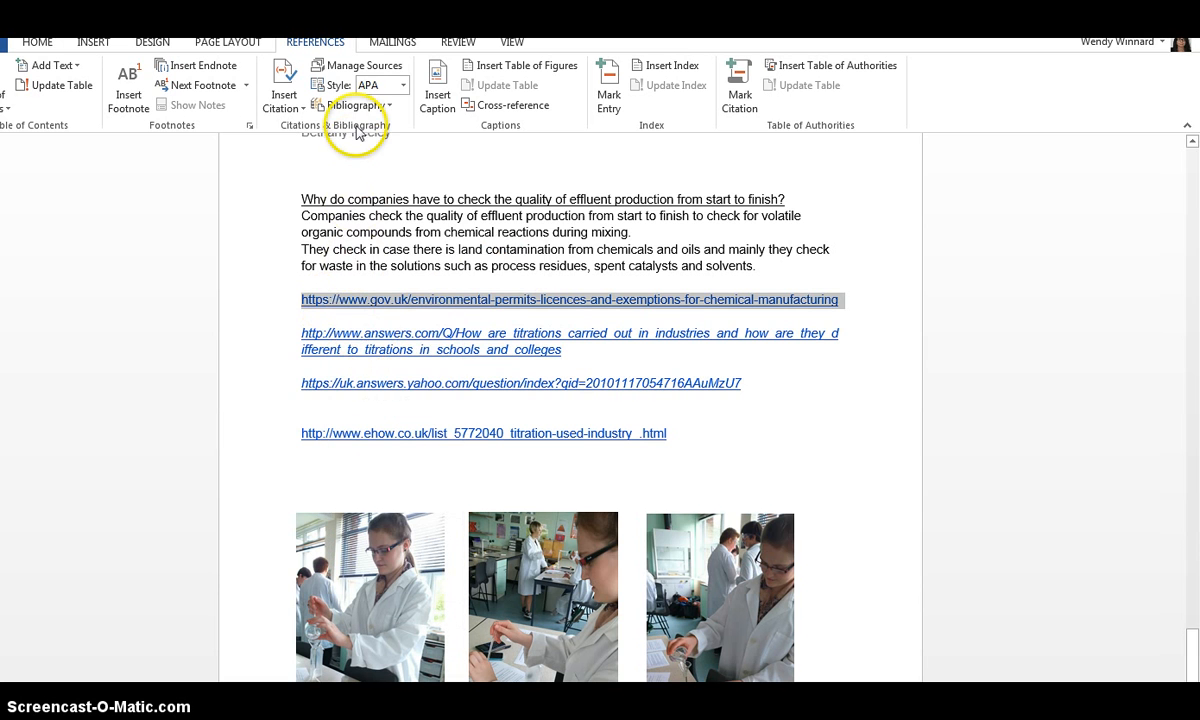
pyautogui.click(356, 64)
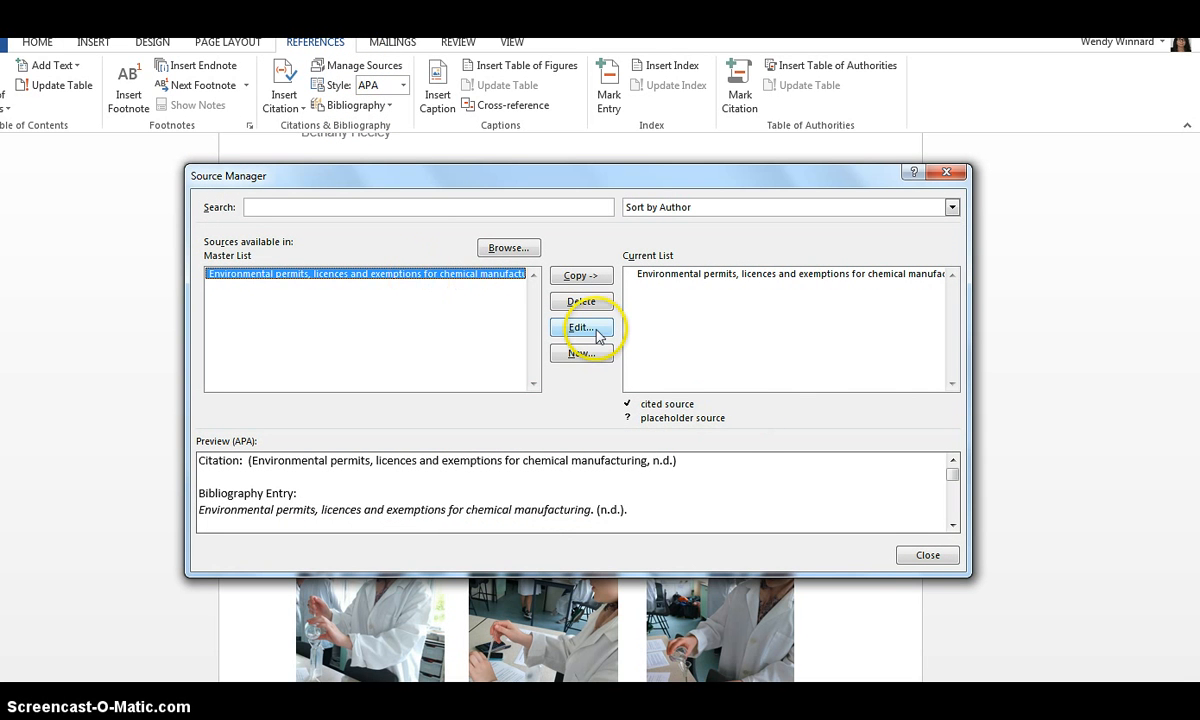
pyautogui.click(580, 328)
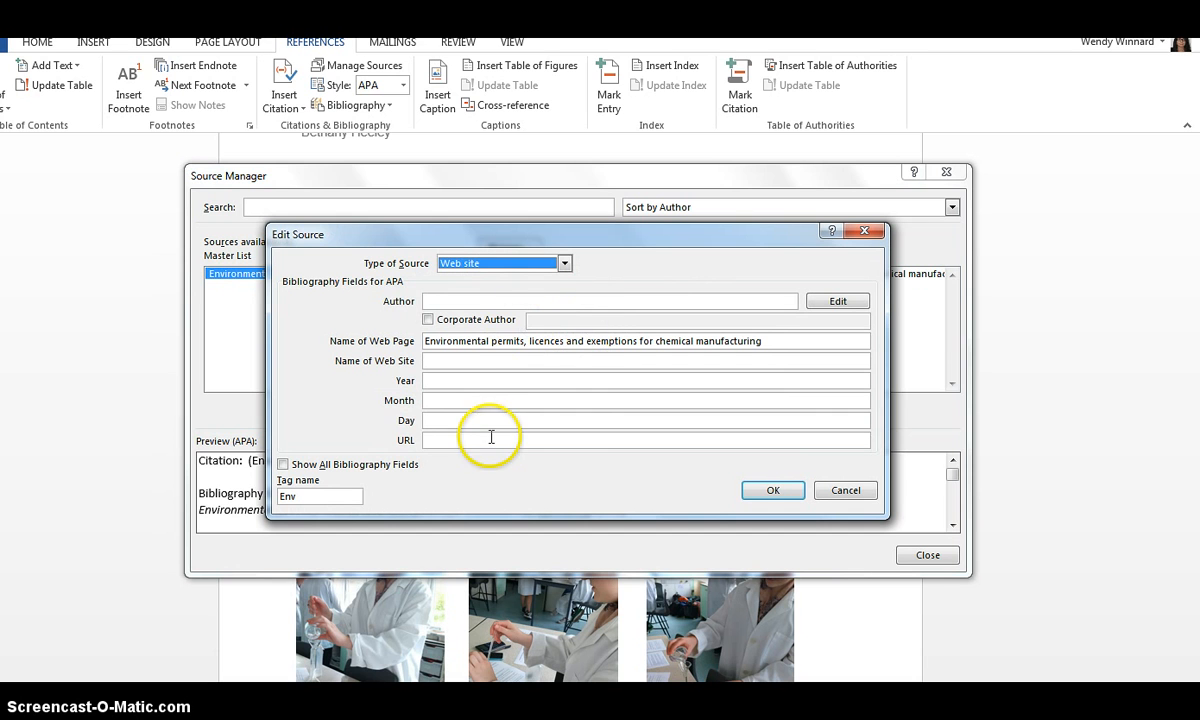
pyautogui.write('https://www.gov.uk/environmental-permits-licences-and-exemptions-for-chemical-manufacturing')
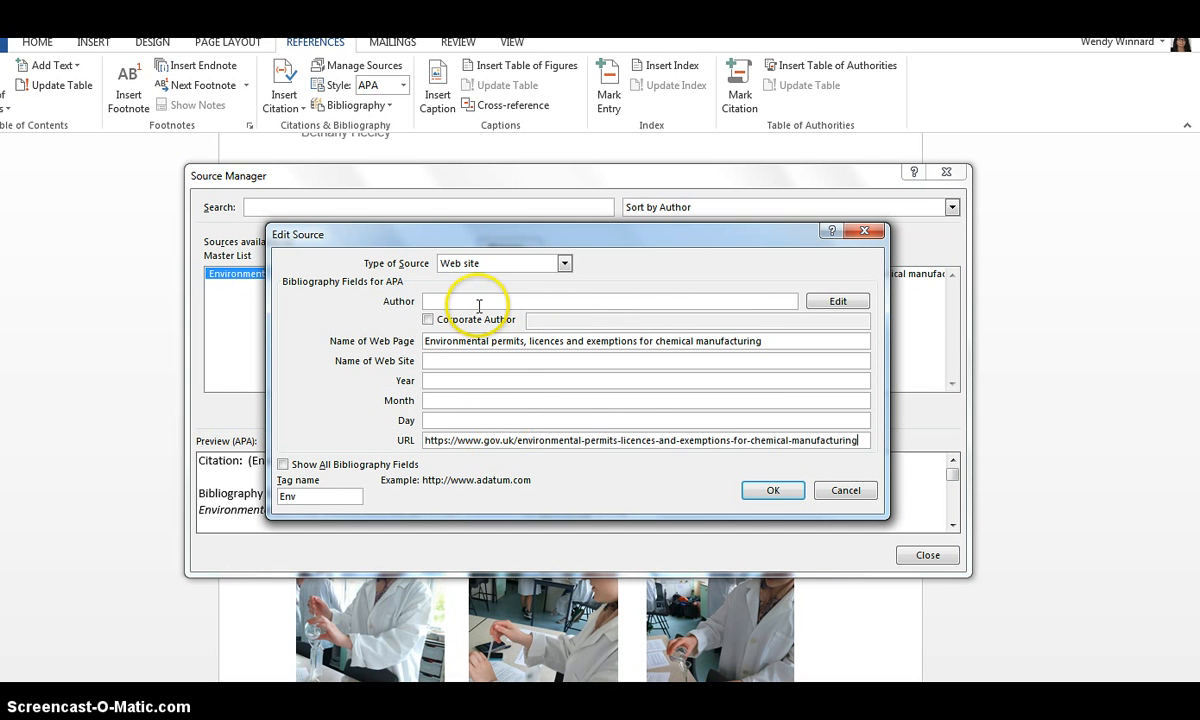
pyautogui.click(772, 490)
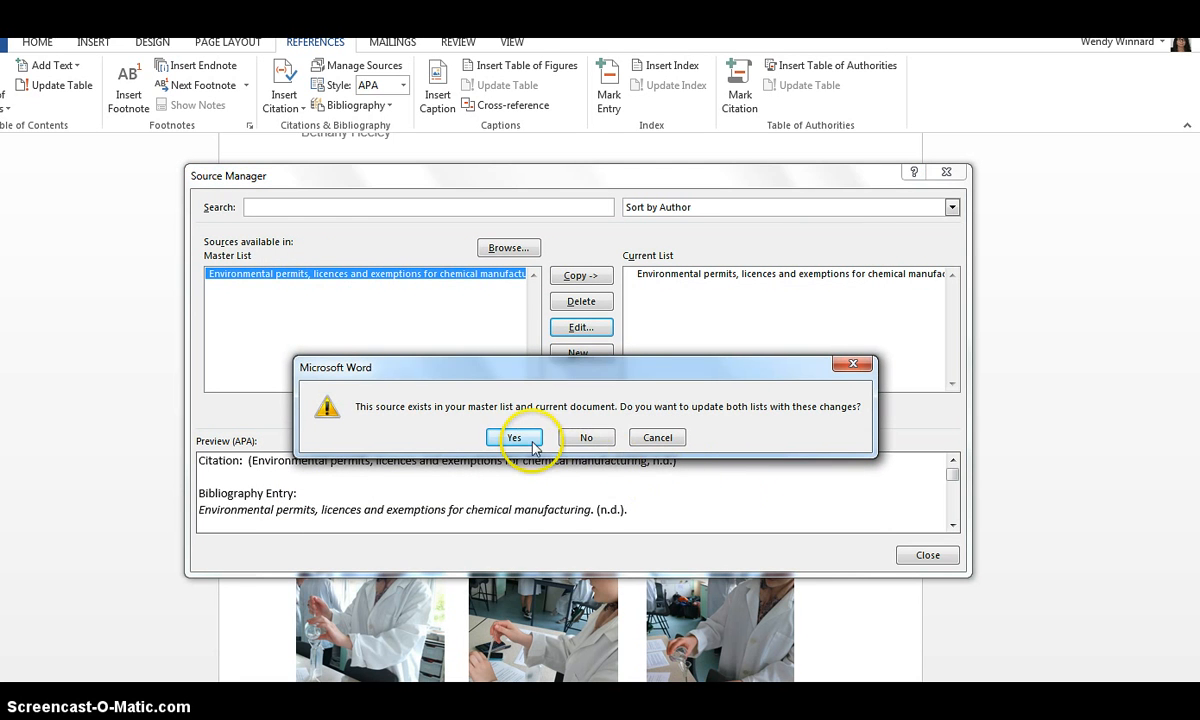
pyautogui.click(514, 436)
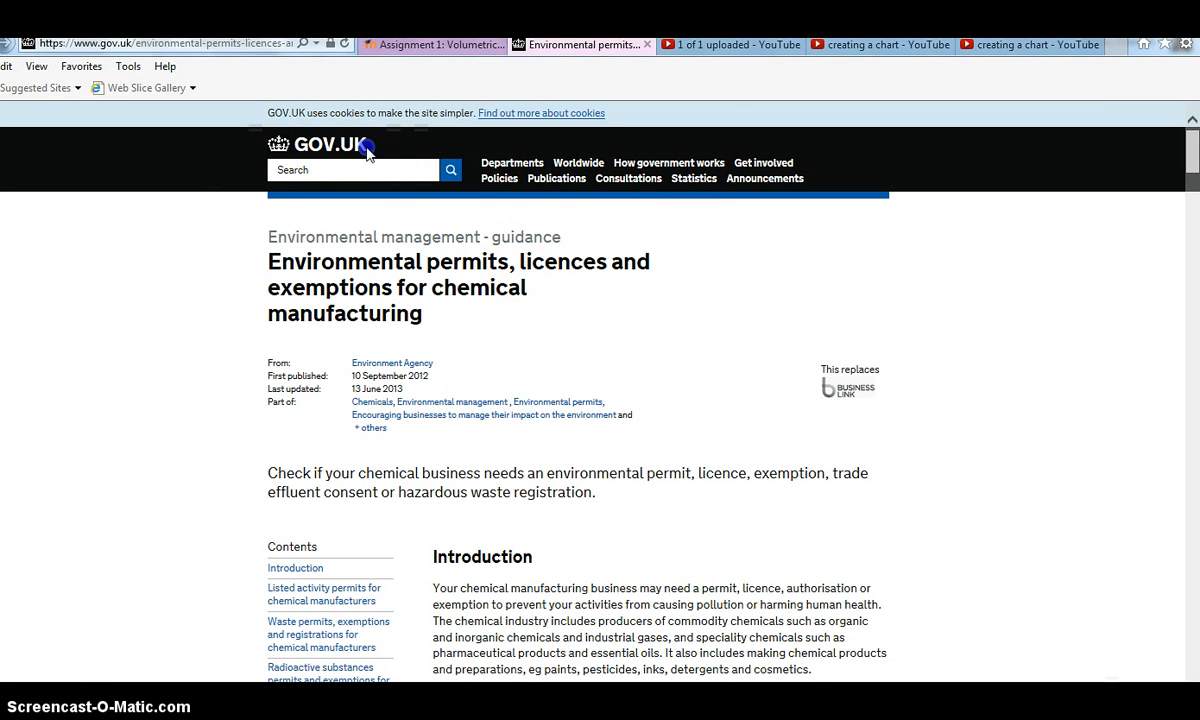
pyautogui.rightClick(330, 144)
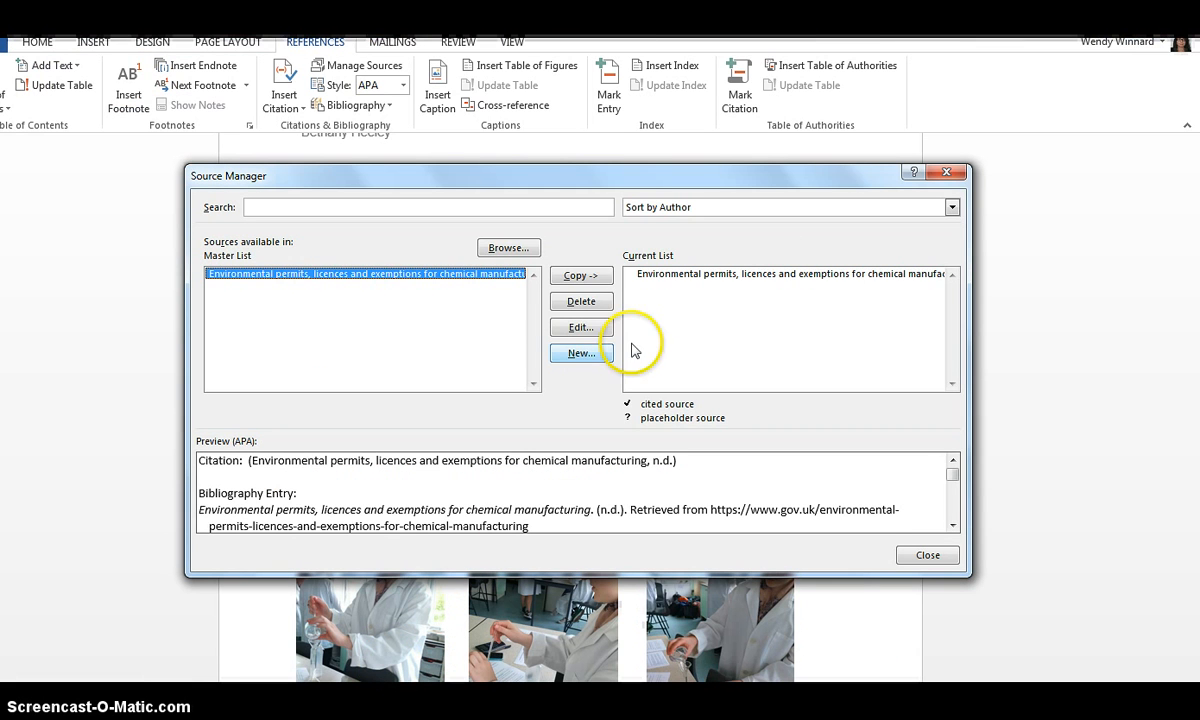
pyautogui.moveTo(580, 328)
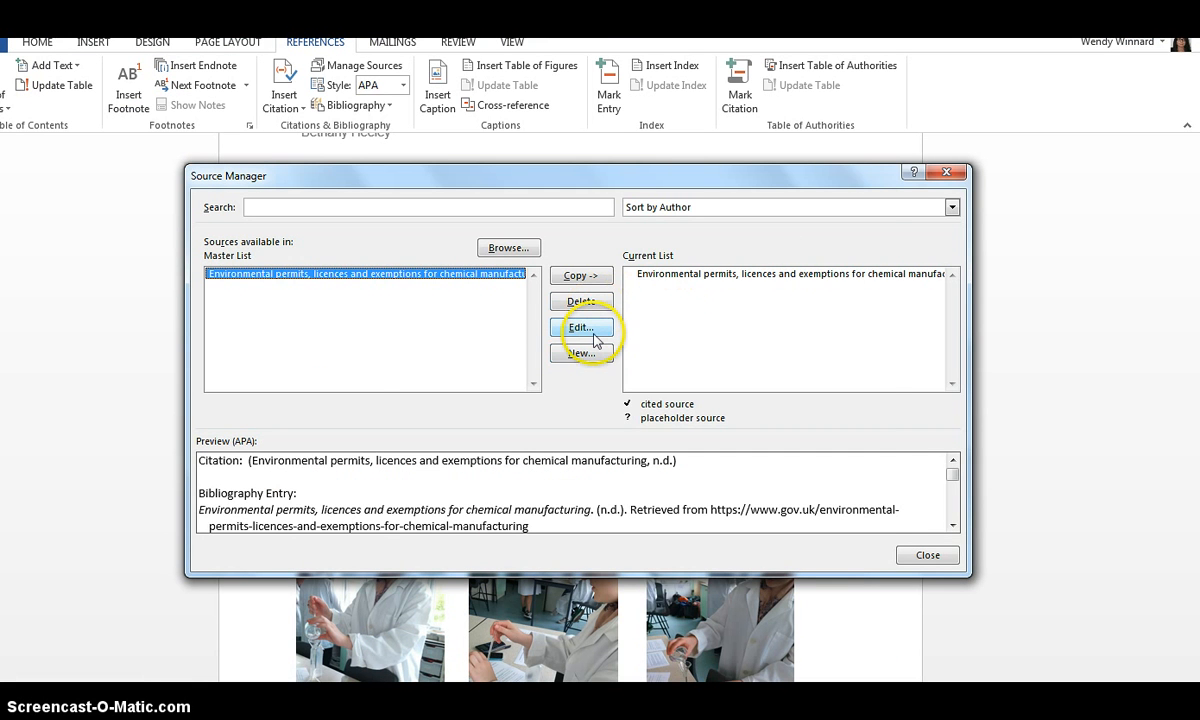
# Set author GOV.UK (corporate), web site GOV.UK, year 2014 on the permits source; update both lists
pyautogui.click(580, 328)
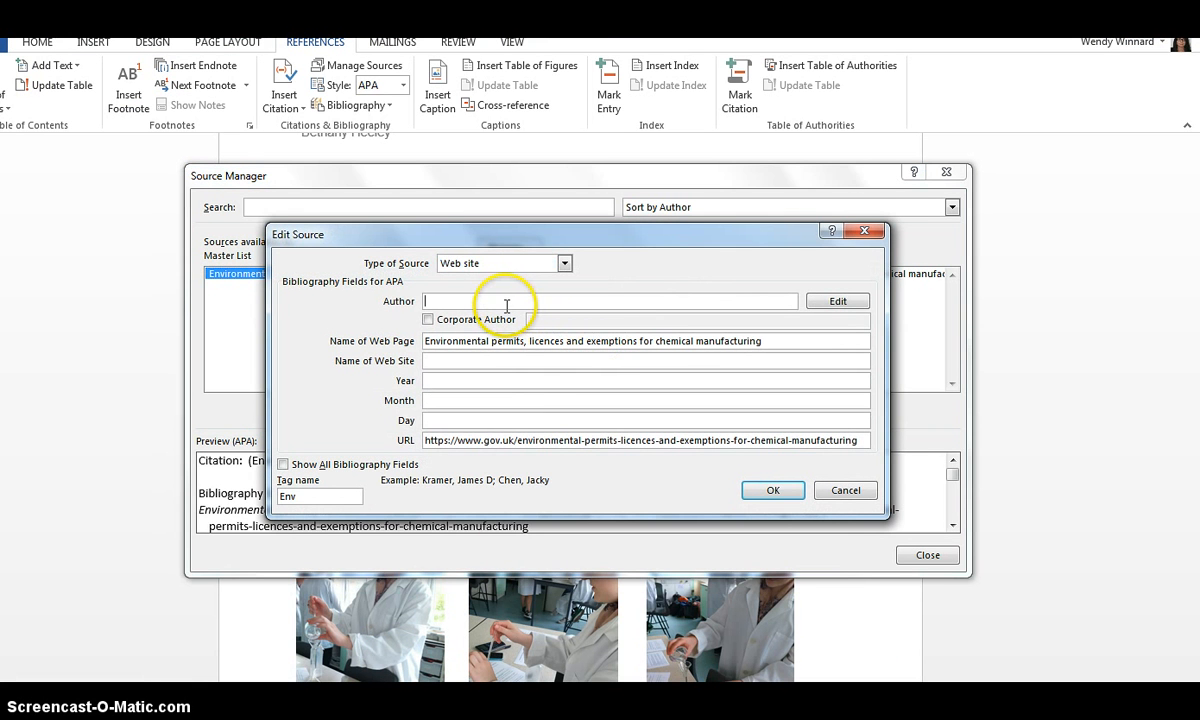
pyautogui.write('GOV.UK')
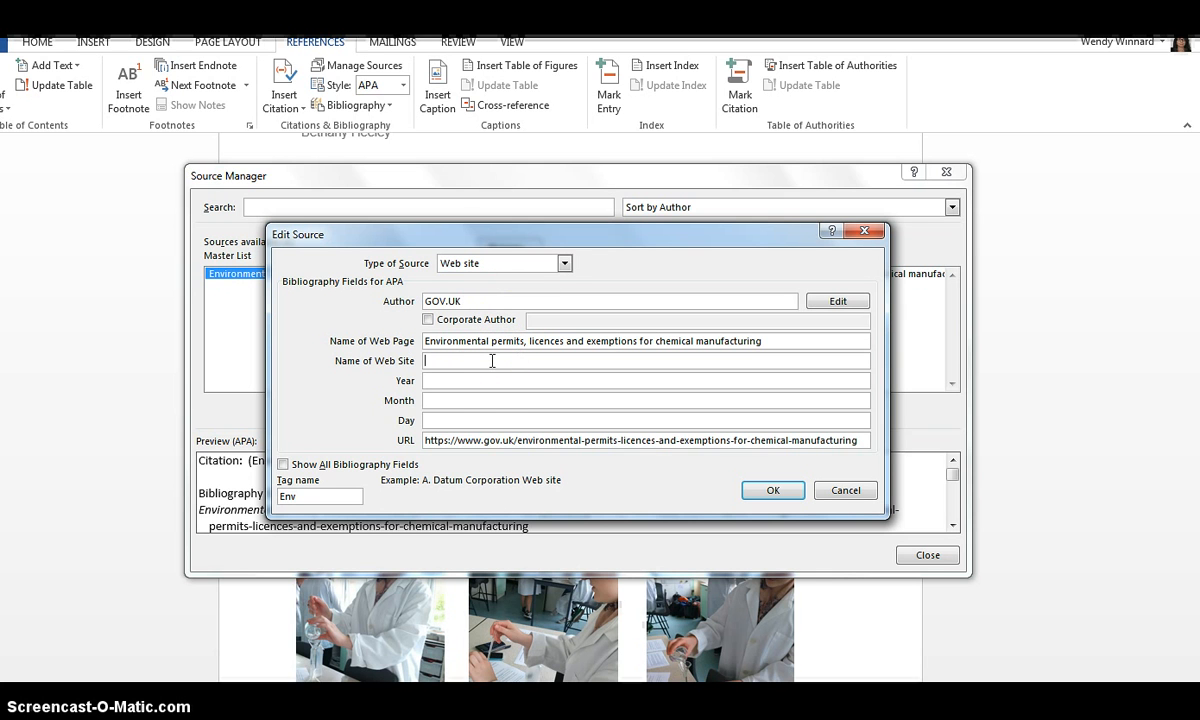
pyautogui.write('GOV.UK')
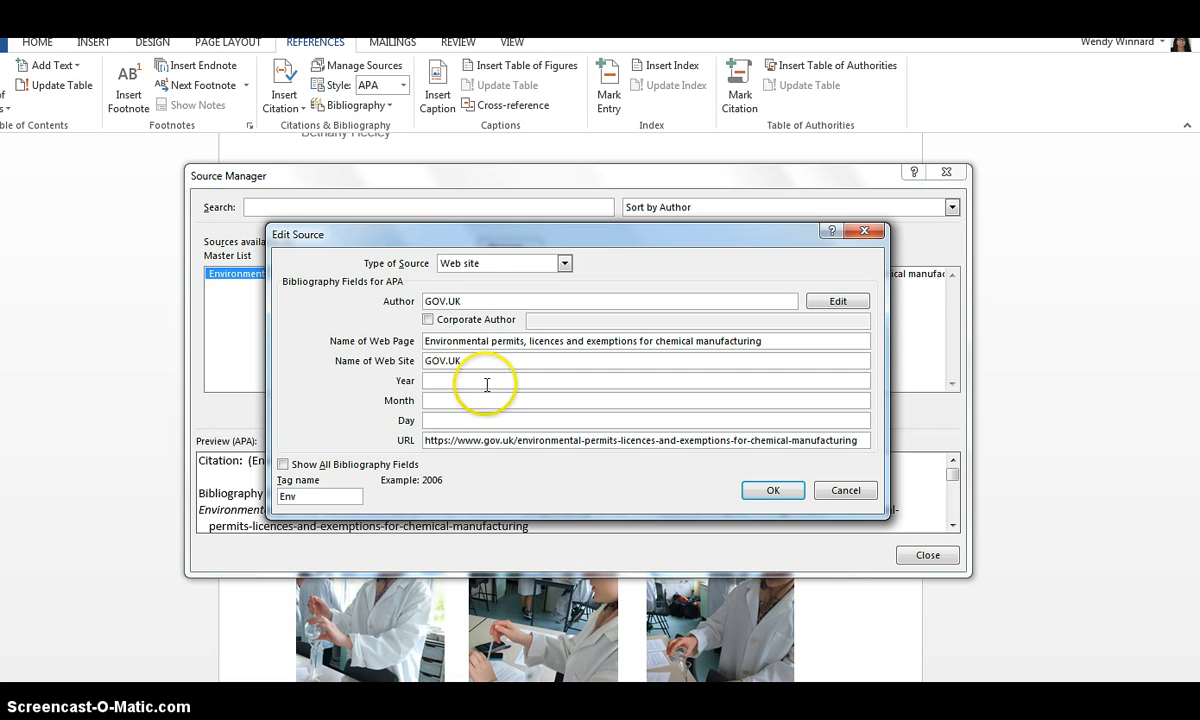
pyautogui.write('2014')
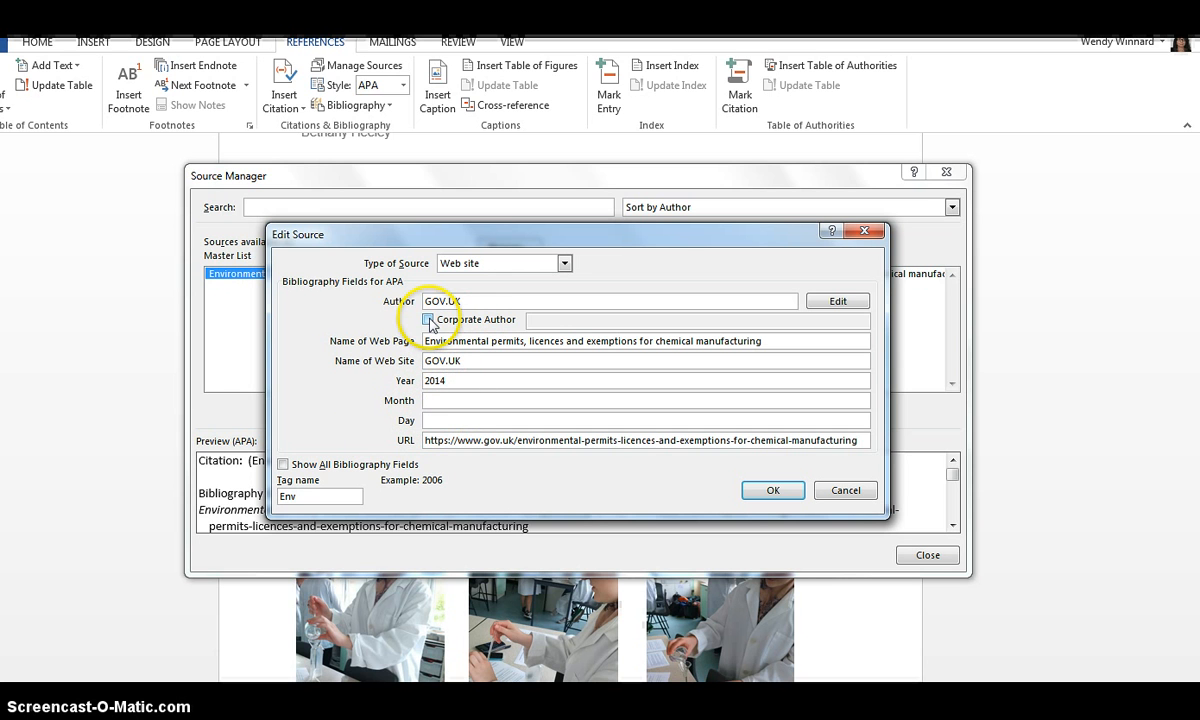
pyautogui.click(428, 320)
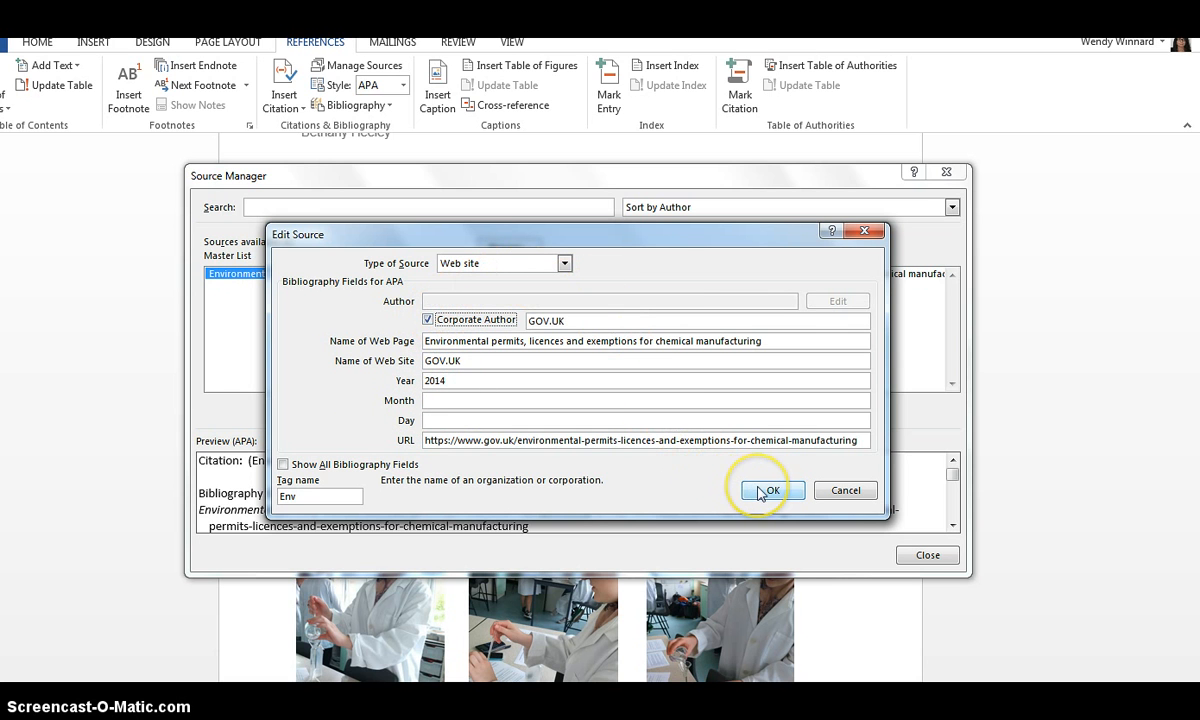
pyautogui.click(770, 490)
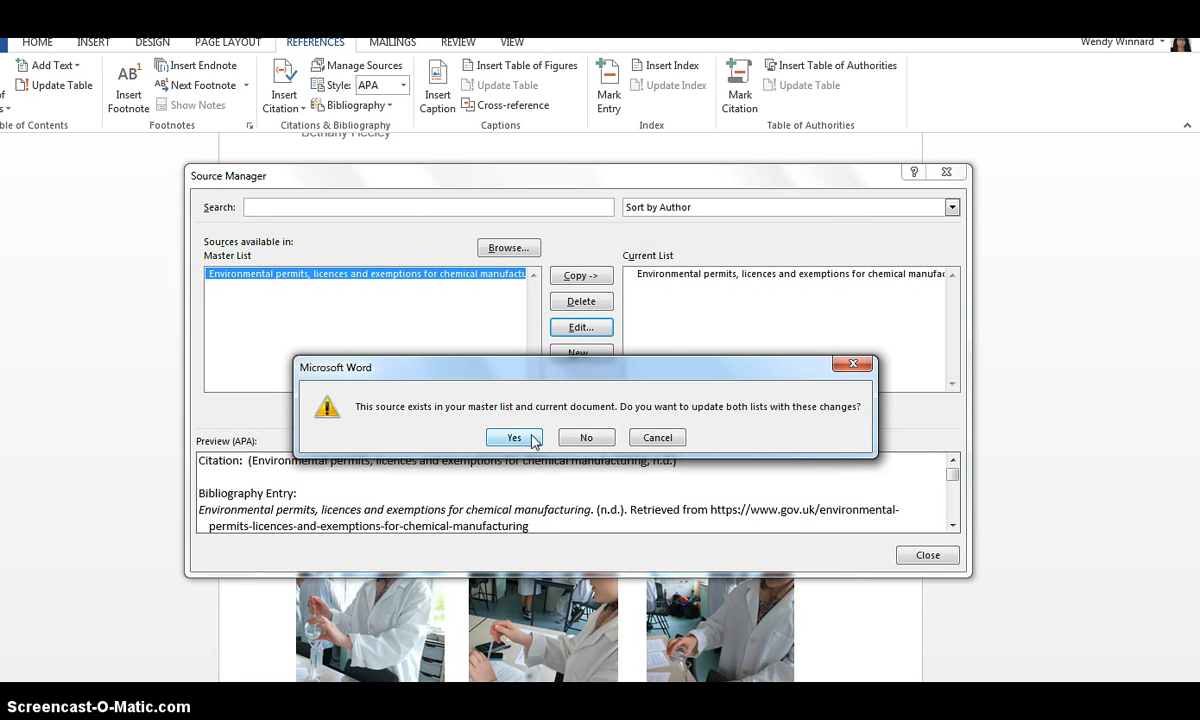
pyautogui.click(512, 436)
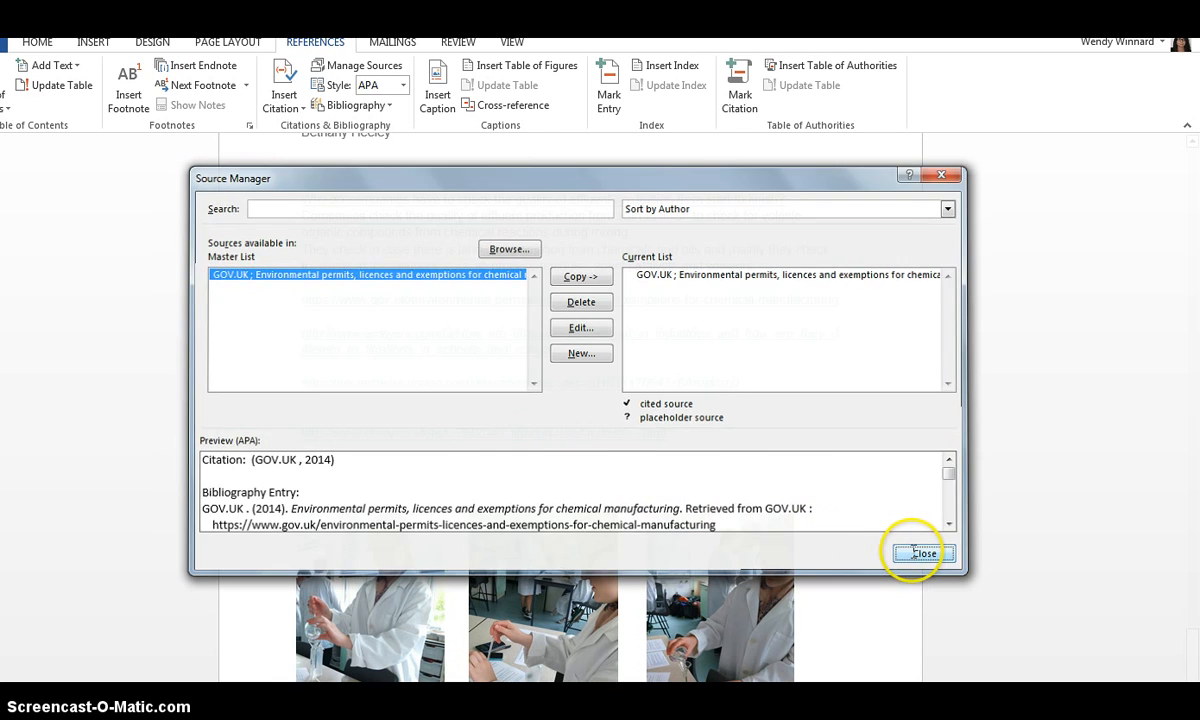
pyautogui.click(922, 552)
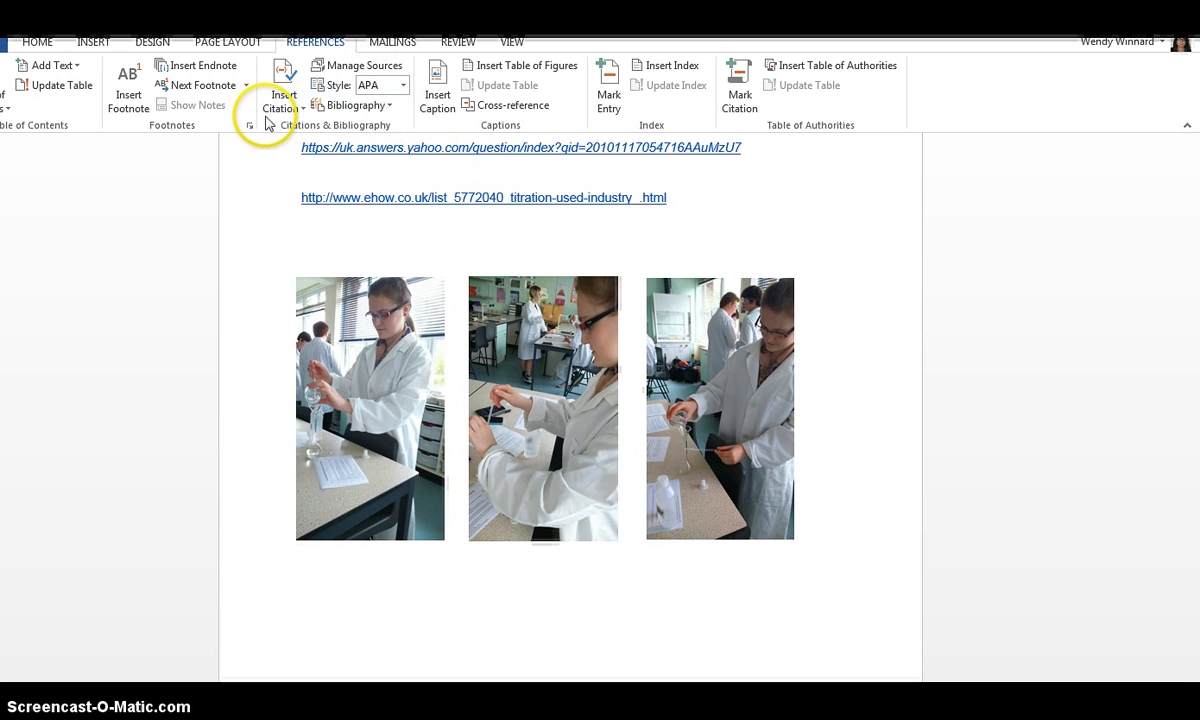
# Insert a built-in Bibliography listing the GOV.UK 2014 source below the web links
pyautogui.click(352, 104)
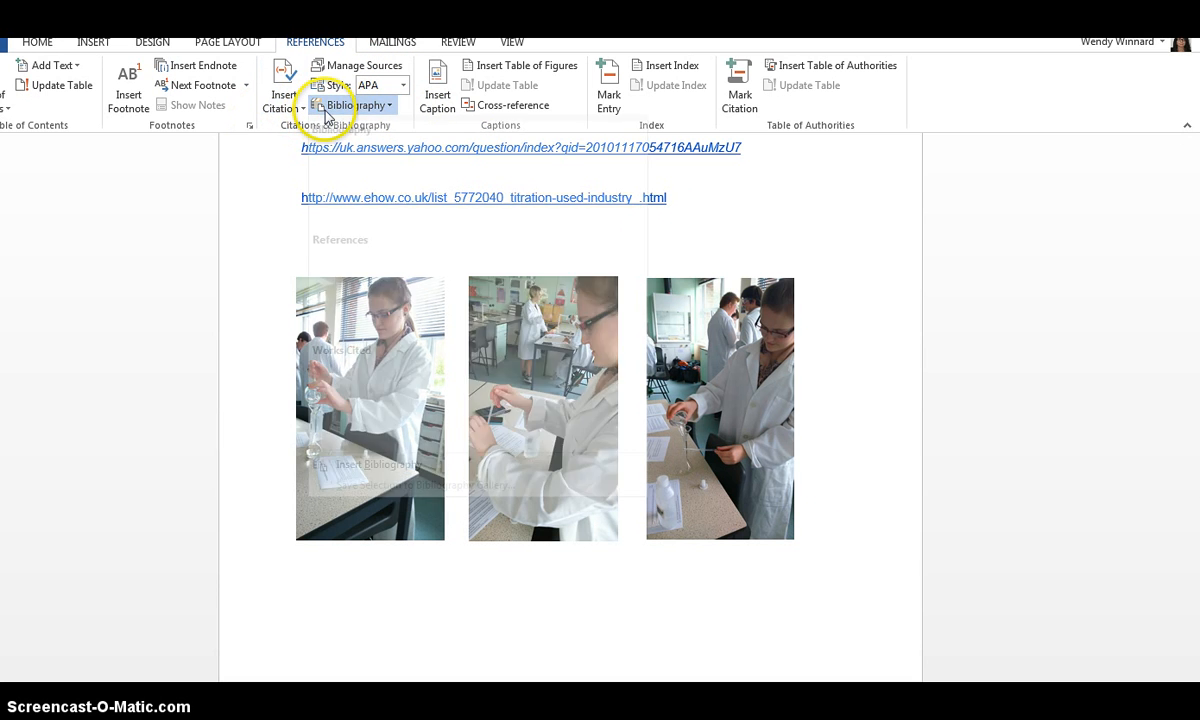
pyautogui.click(350, 104)
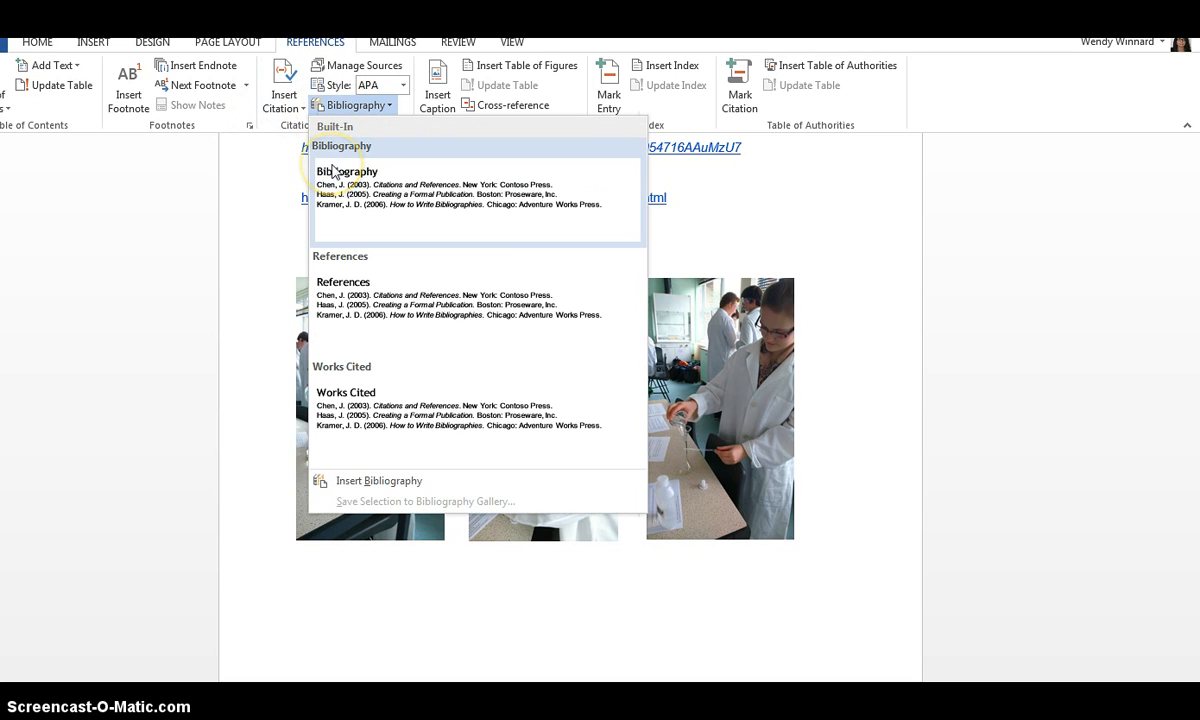
pyautogui.moveTo(348, 172)
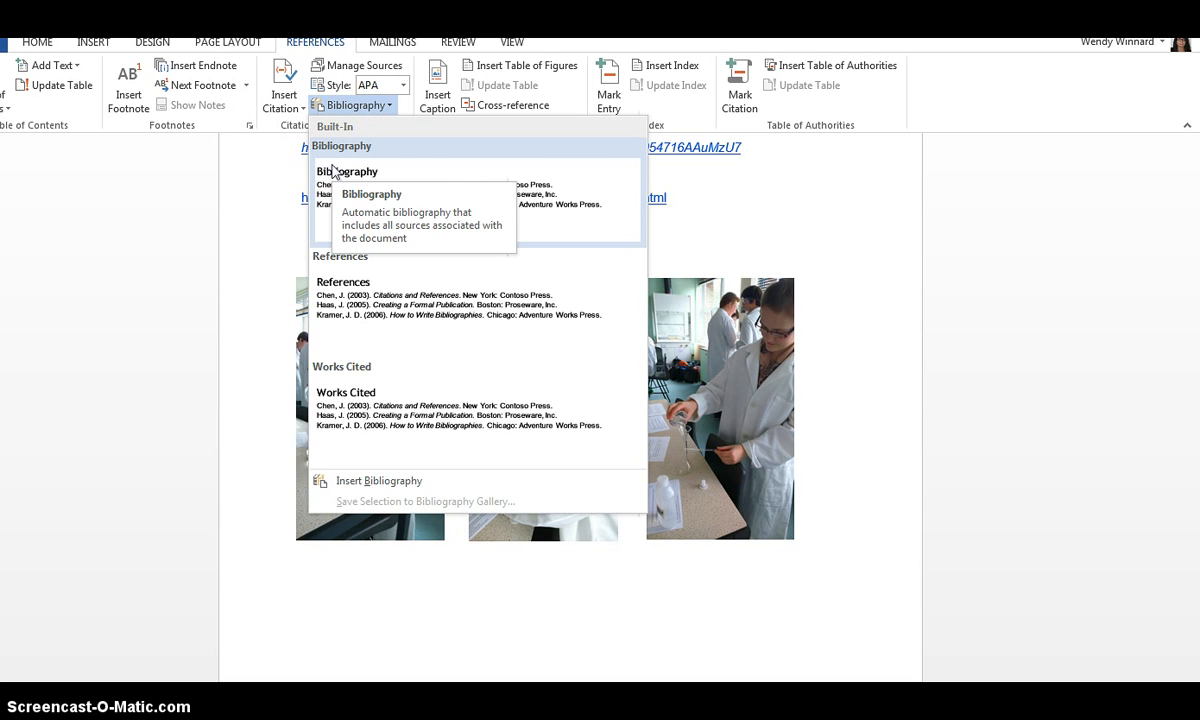
pyautogui.click(346, 170)
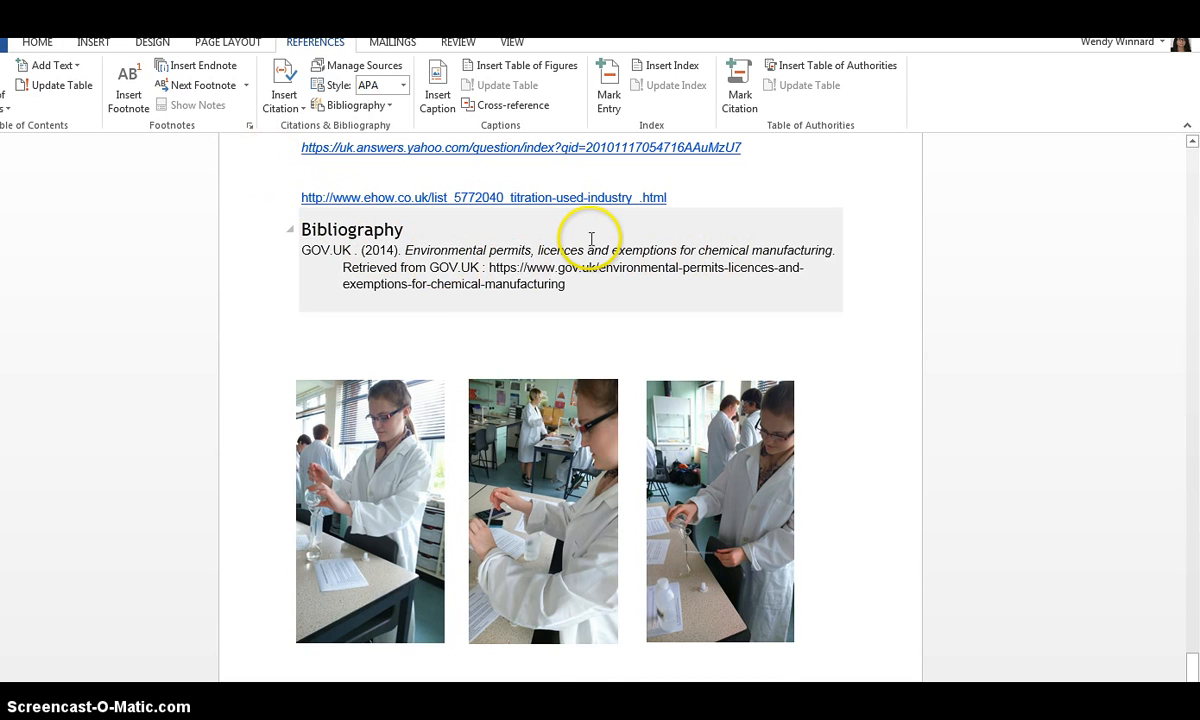
pyautogui.scroll(-3)
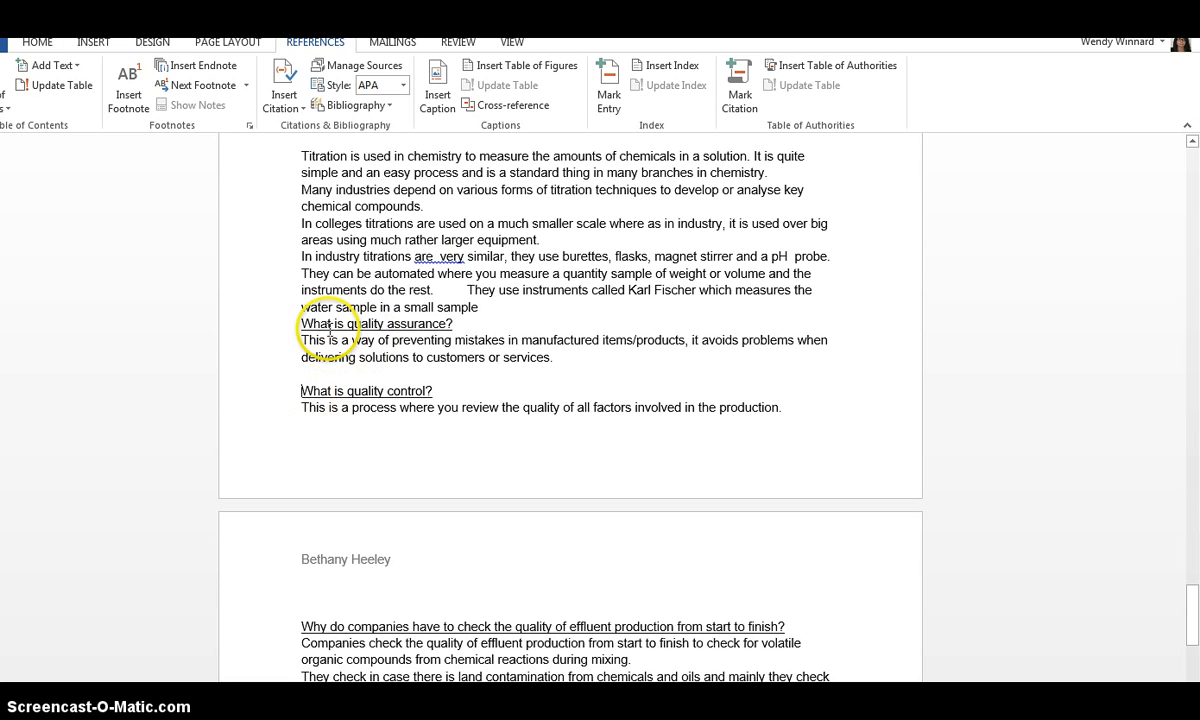
# Insert a (GOV.UK, 2014) in-text citation via Insert Citation > GOV.UK
pyautogui.click(284, 78)
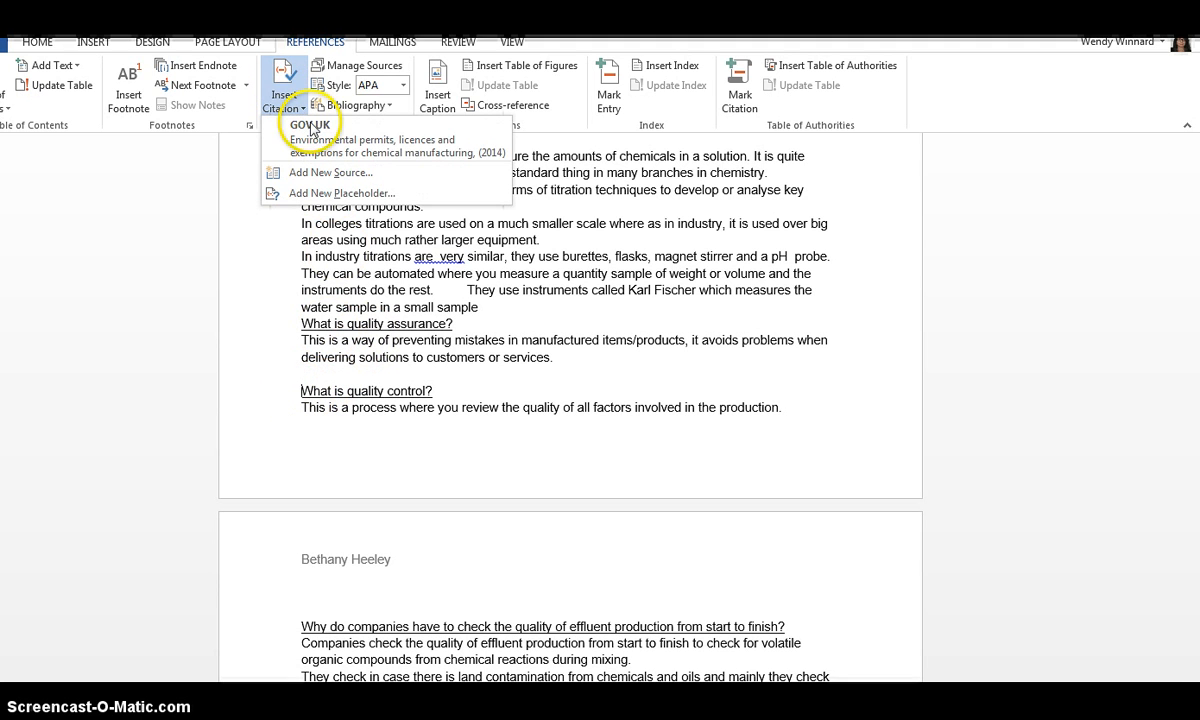
pyautogui.click(316, 140)
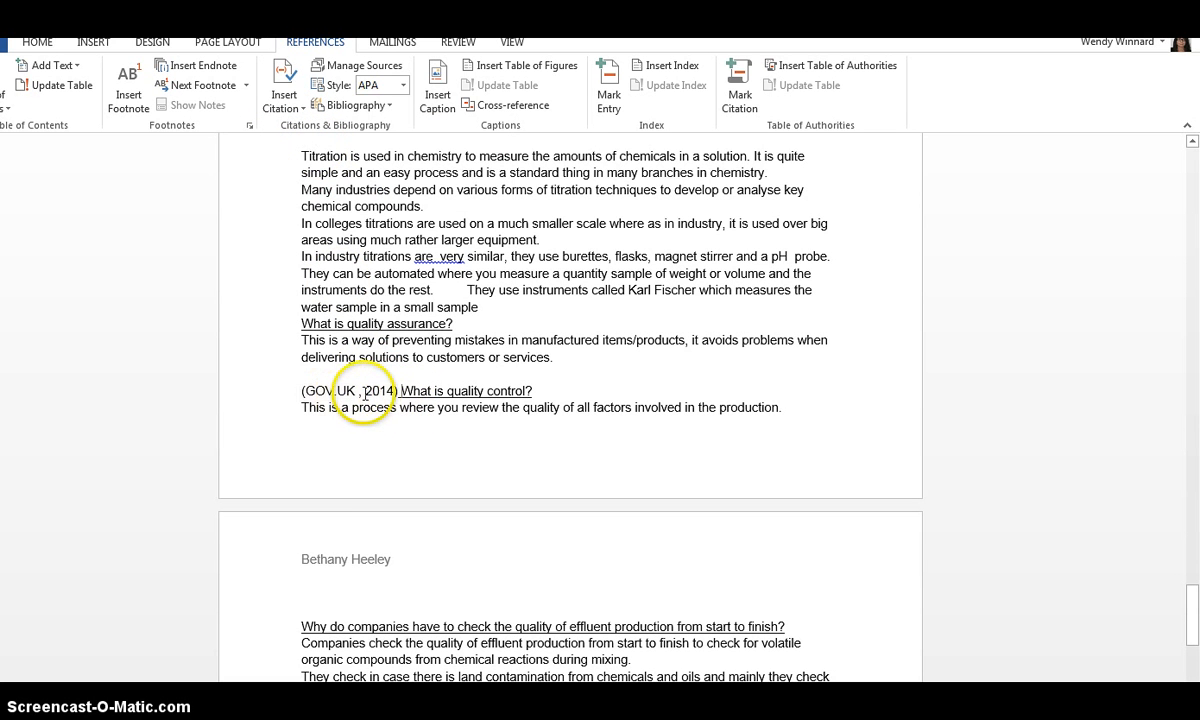
pyautogui.scroll(-3)
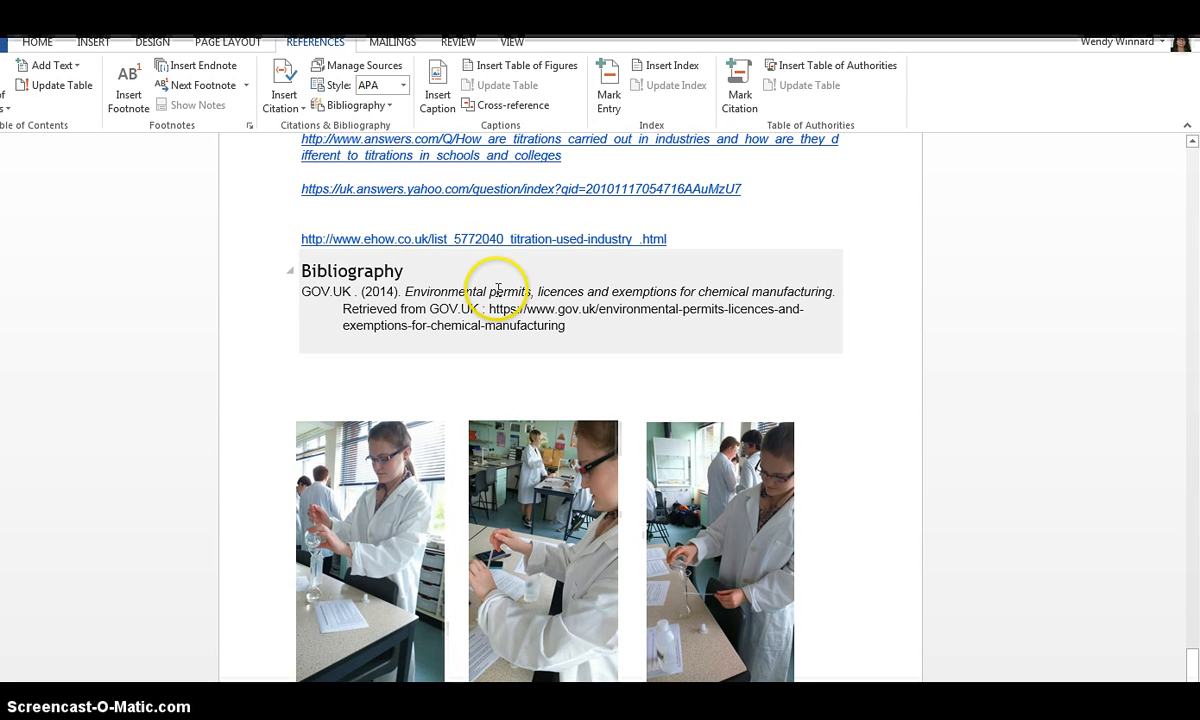
pyautogui.scroll(-3)
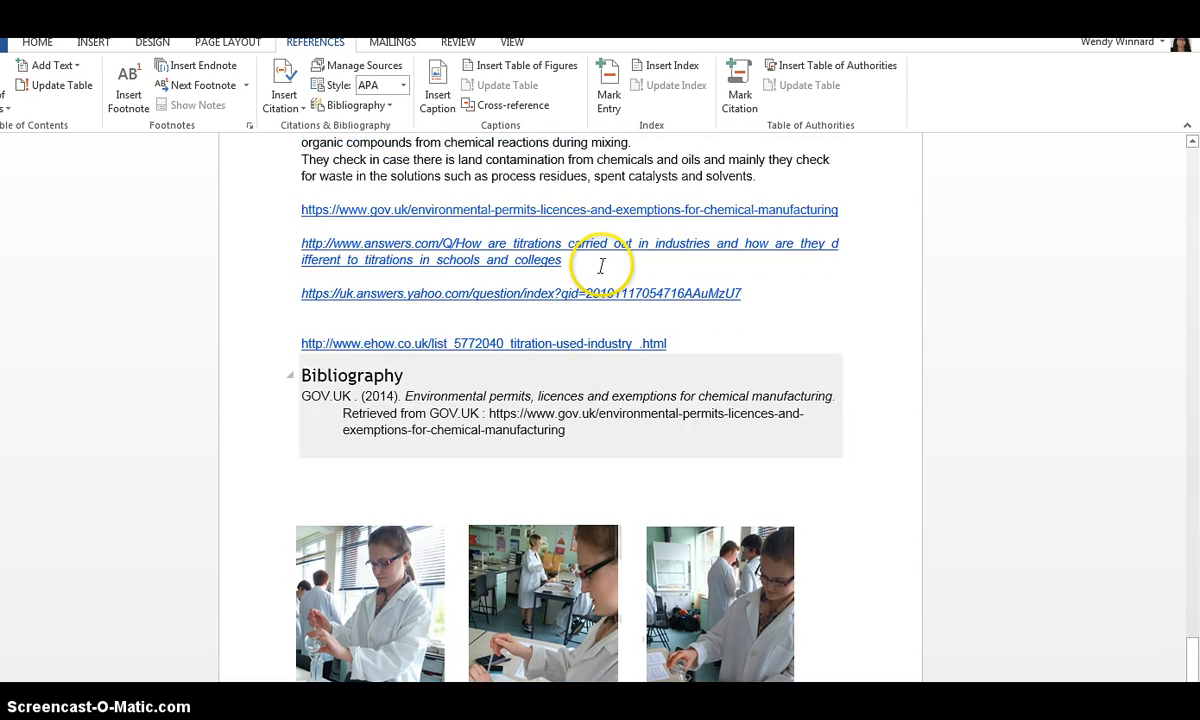